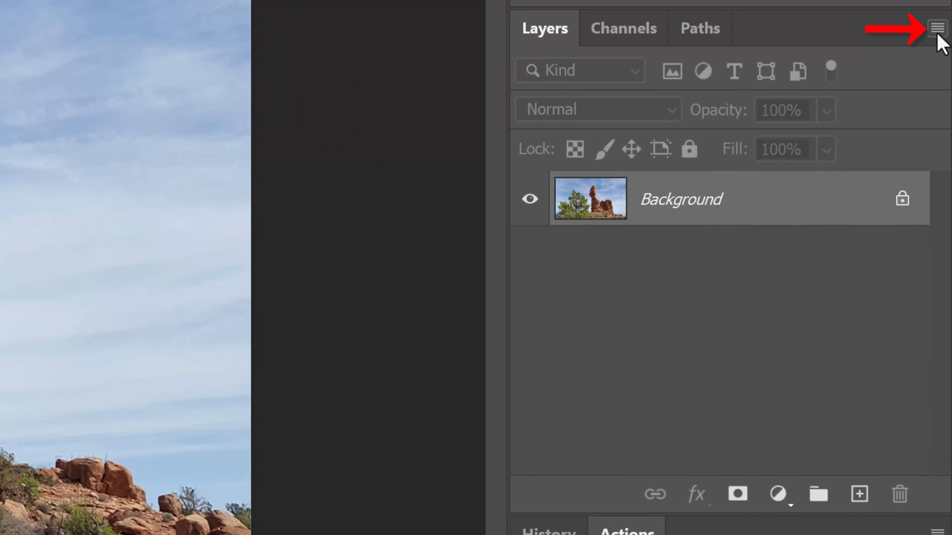
Convert the Background layer to a smart object (Layer 0) via the Layers panel menu.
{"action": "left_click", "coordinate": [937, 28]}
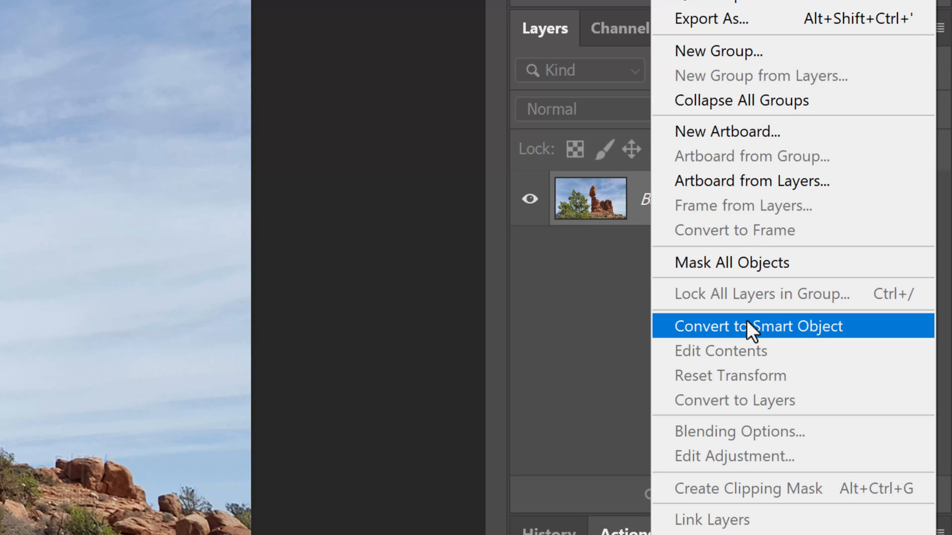
{"action": "left_click", "coordinate": [757, 326]}
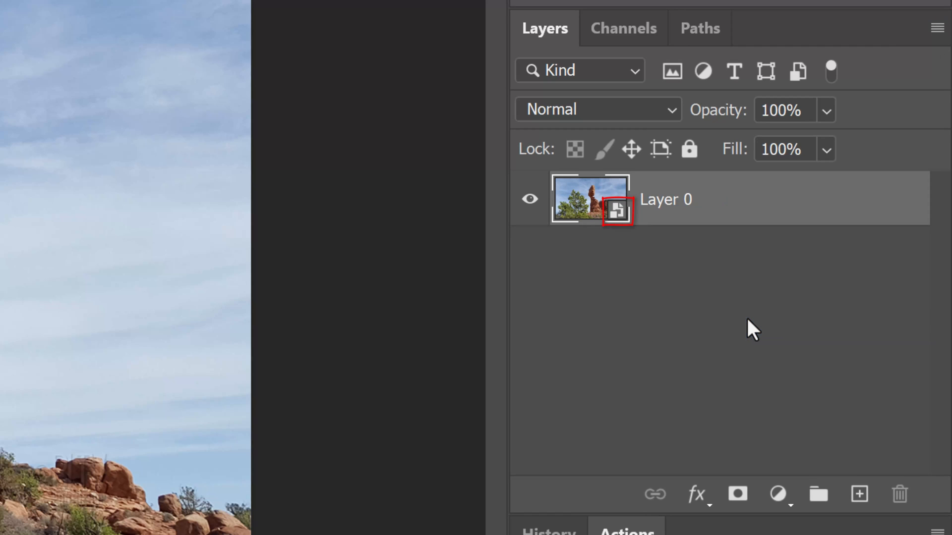
{"action": "left_click", "coordinate": [113, 18]}
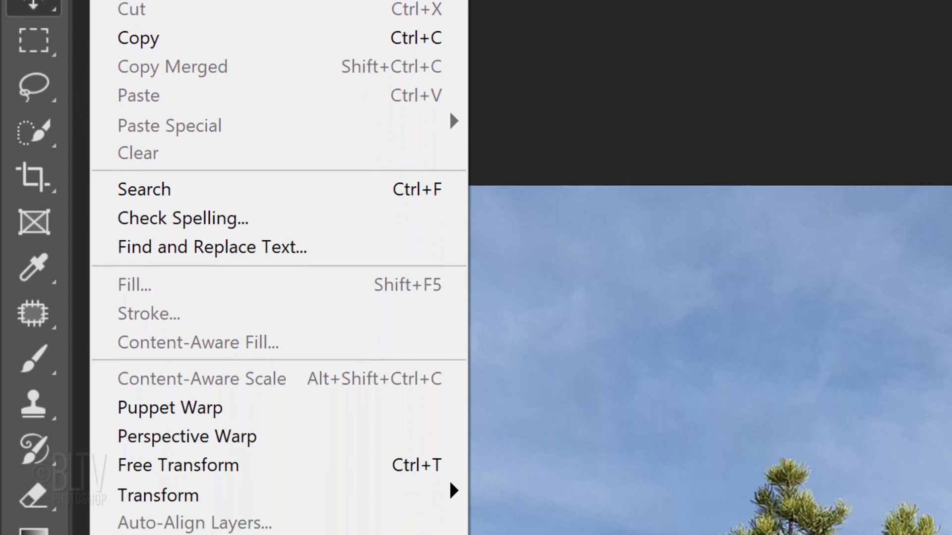
{"action": "mouse_move", "coordinate": [194, 330]}
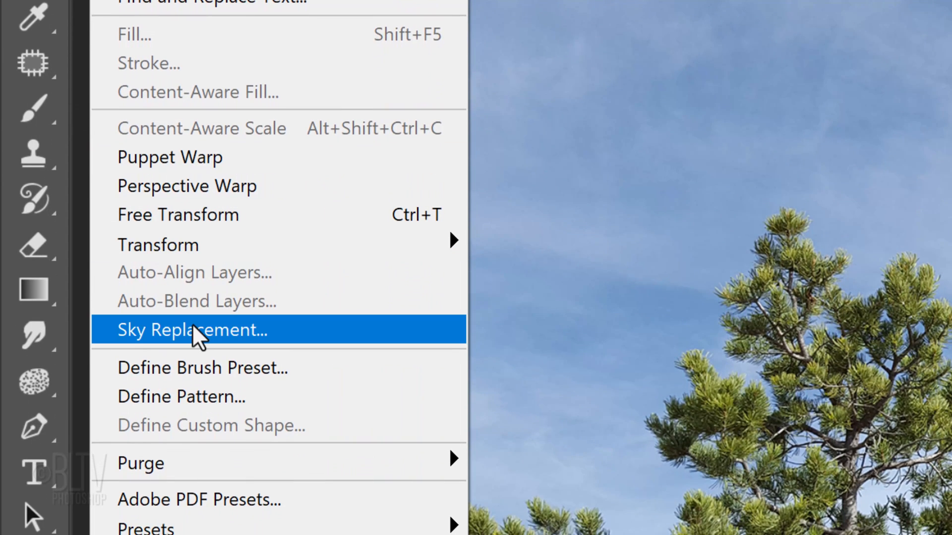
Launch Sky Replacement and request Download Free Skies from the sky picker's Get More Skies menu.
{"action": "left_click", "coordinate": [191, 330]}
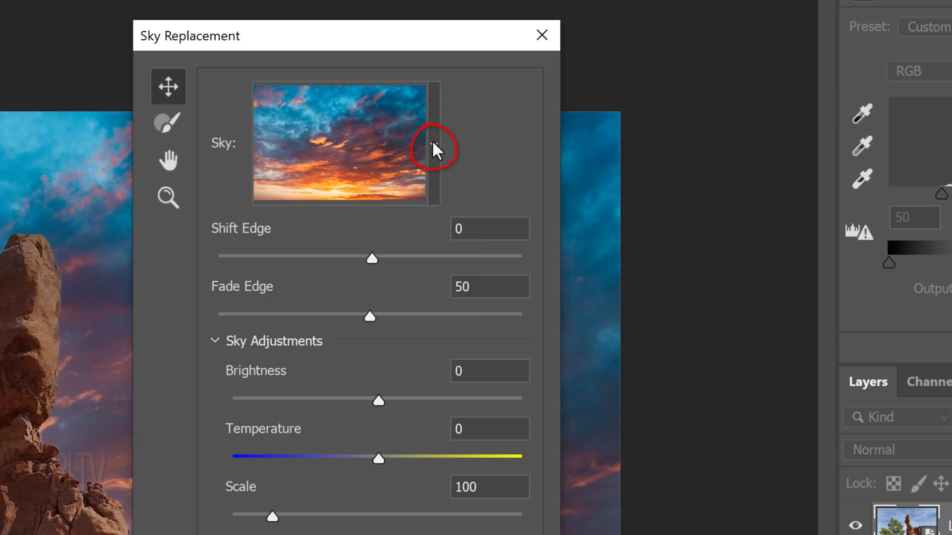
{"action": "left_click", "coordinate": [432, 143]}
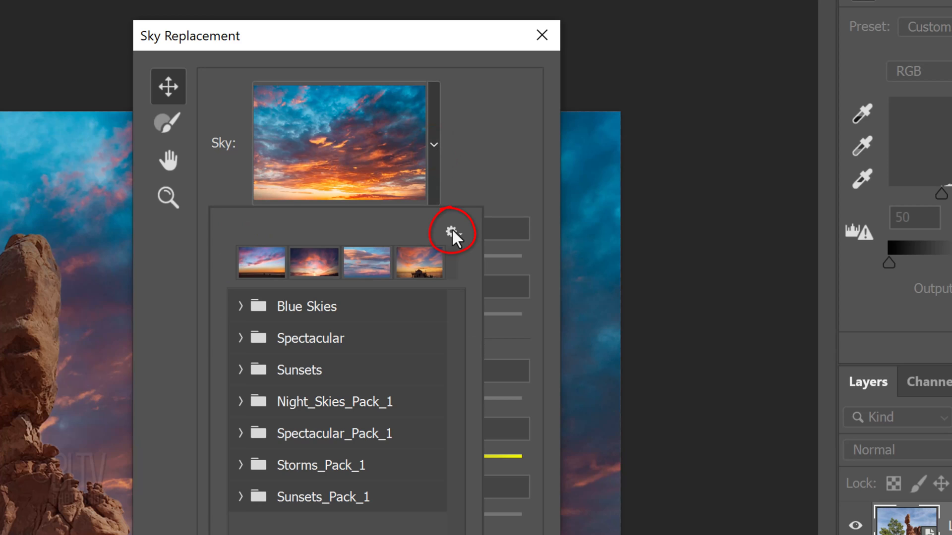
{"action": "left_click", "coordinate": [449, 231]}
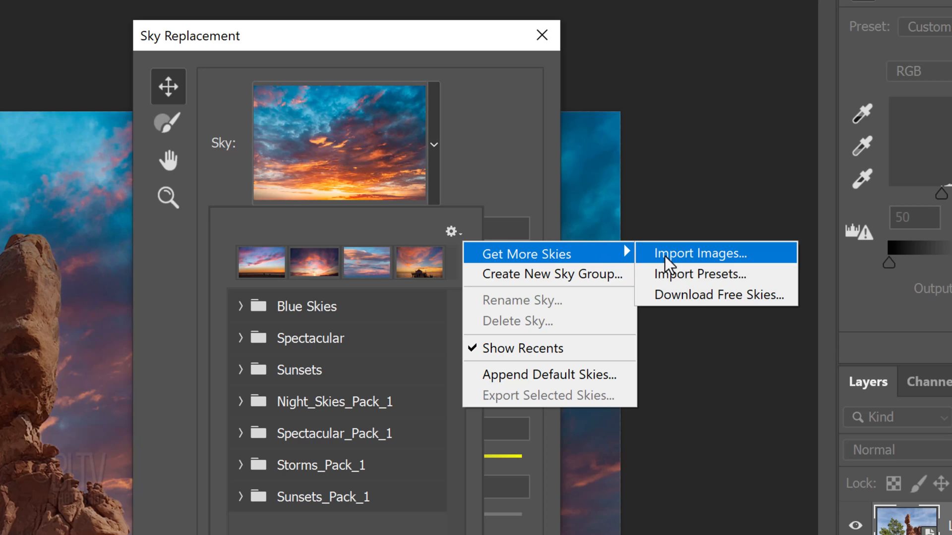
{"action": "mouse_move", "coordinate": [694, 302]}
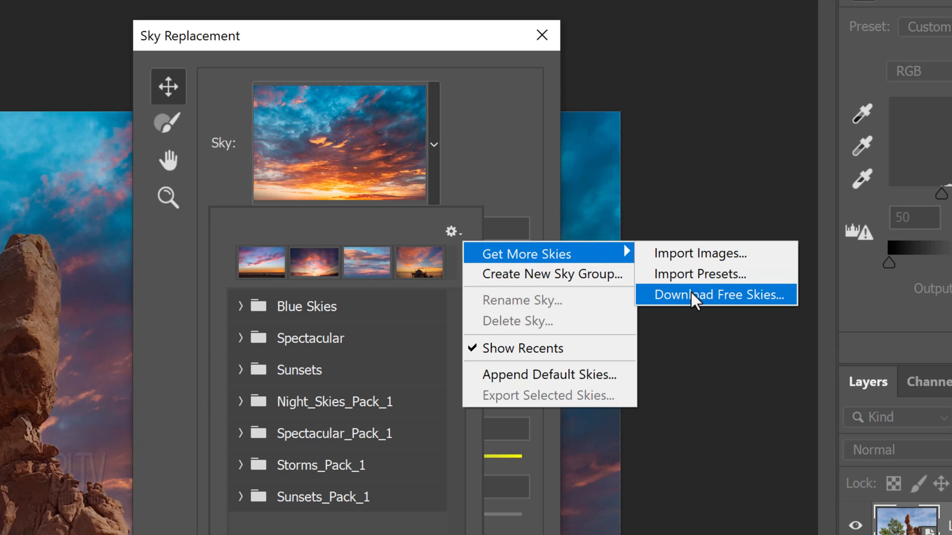
{"action": "left_click", "coordinate": [710, 295]}
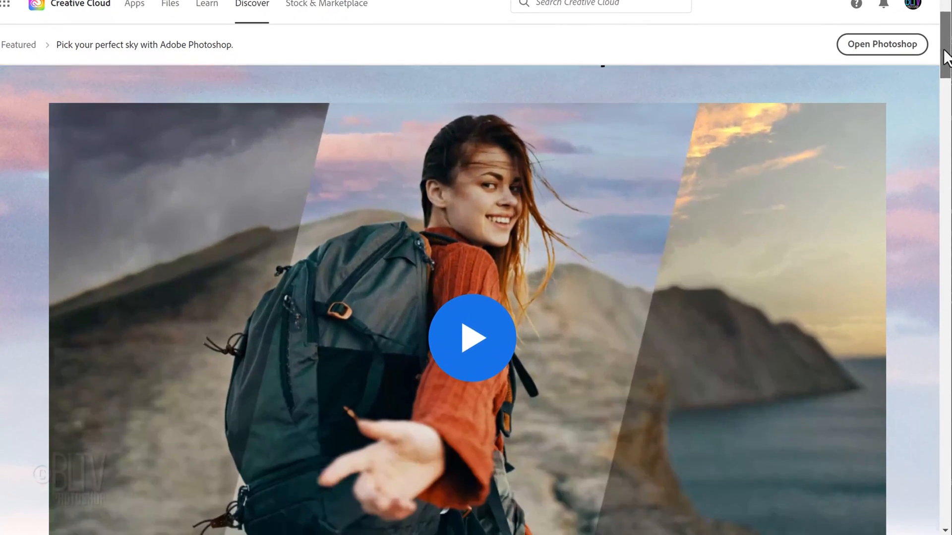
Scroll the Creative Cloud page past the Sunsets, Spectacular and Night Skies packs.
{"action": "scroll", "scroll_direction": "down", "scroll_amount": 3}
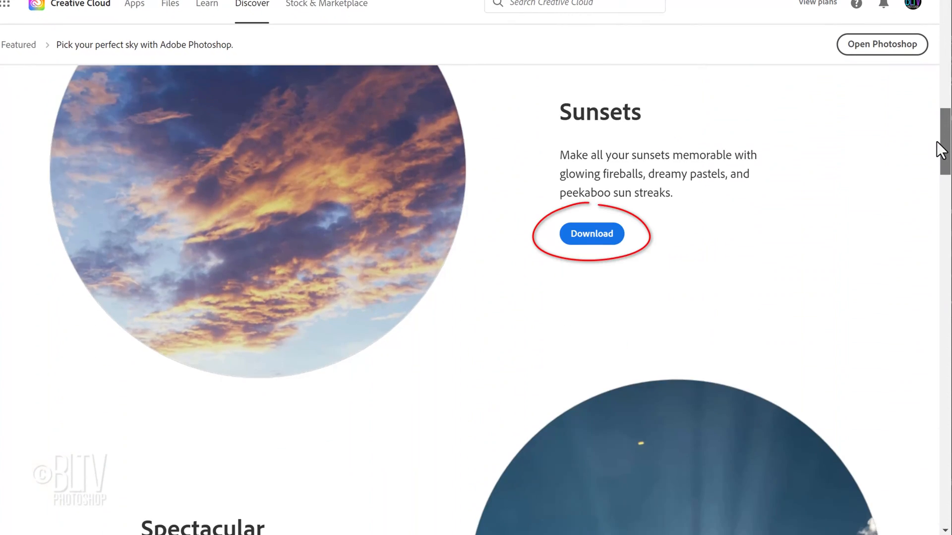
{"action": "scroll", "scroll_direction": "down", "scroll_amount": 3}
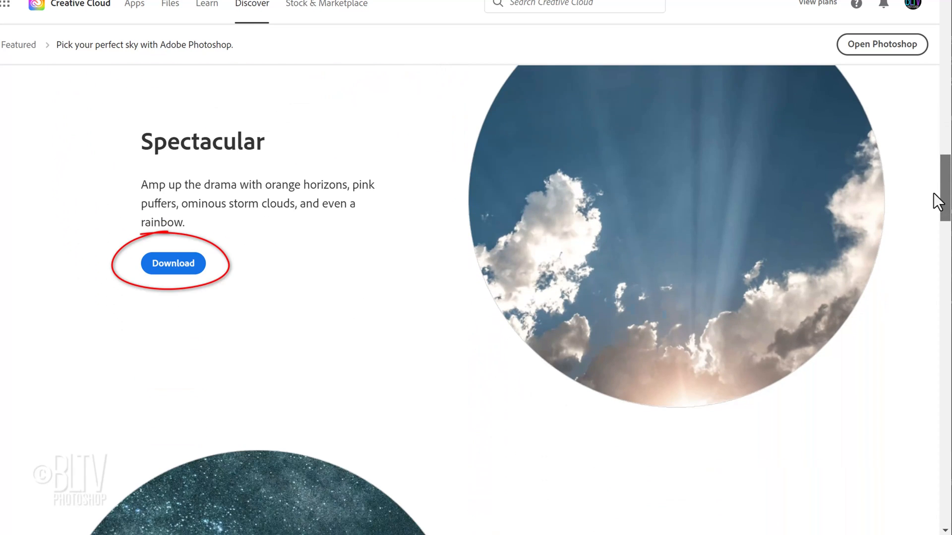
{"action": "scroll", "scroll_direction": "down", "scroll_amount": 3}
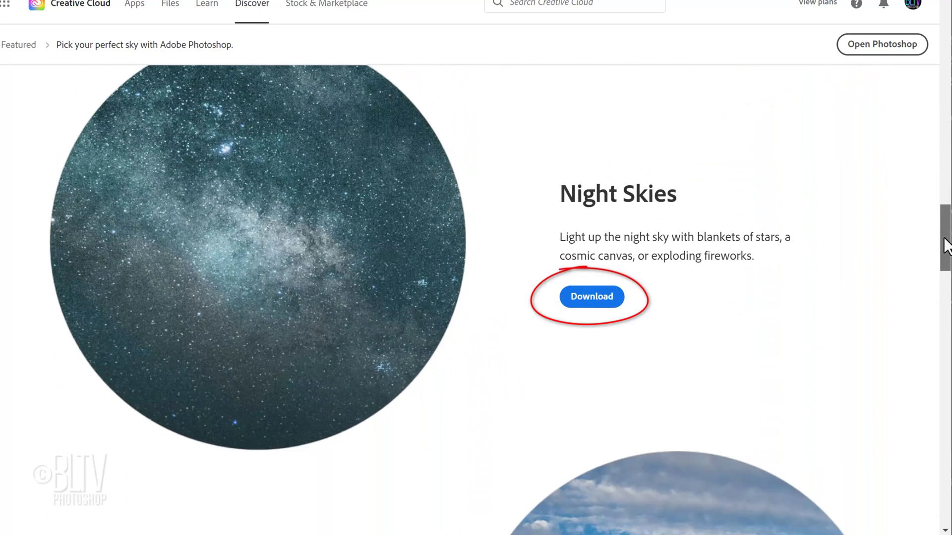
{"action": "scroll", "scroll_direction": "down", "scroll_amount": 3}
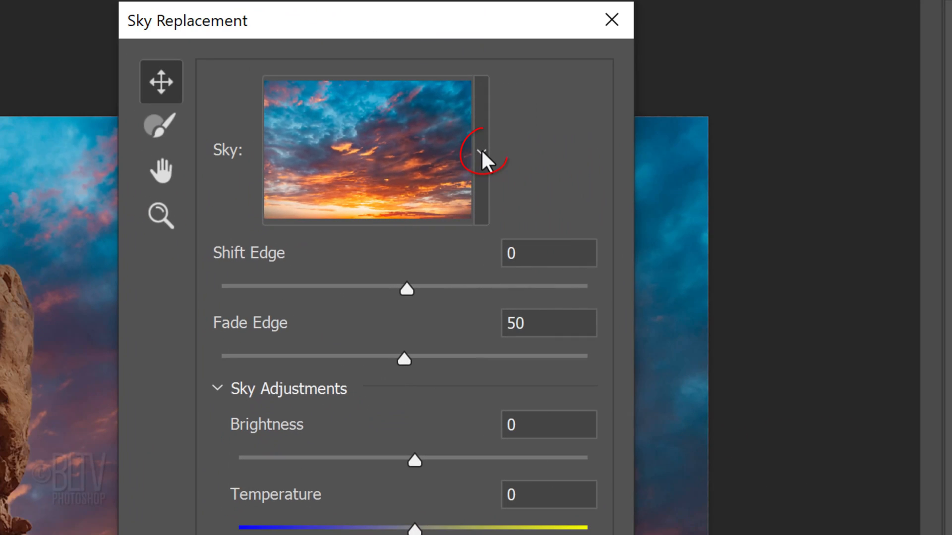
Import the Storms_Pack_1 preset file from the Desktop into the sky list.
{"action": "left_click", "coordinate": [481, 152]}
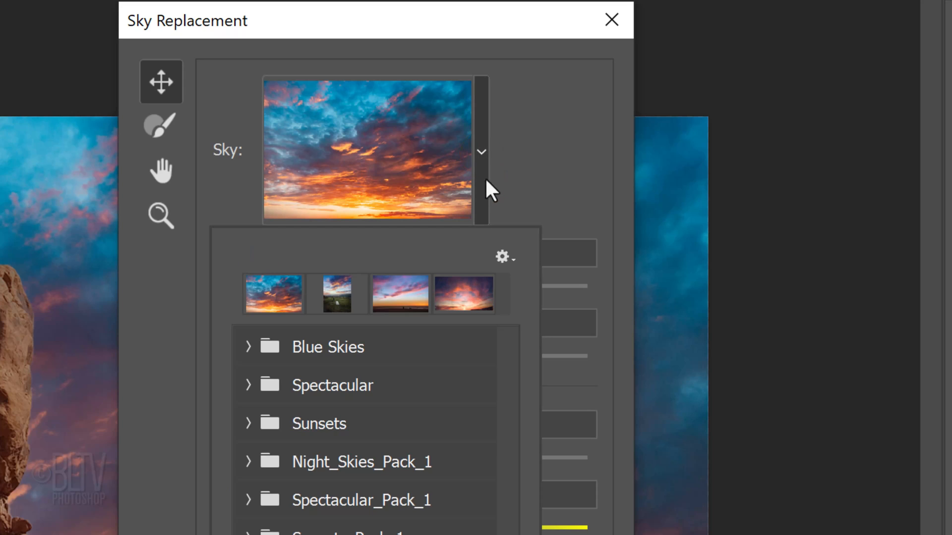
{"action": "left_click", "coordinate": [503, 256]}
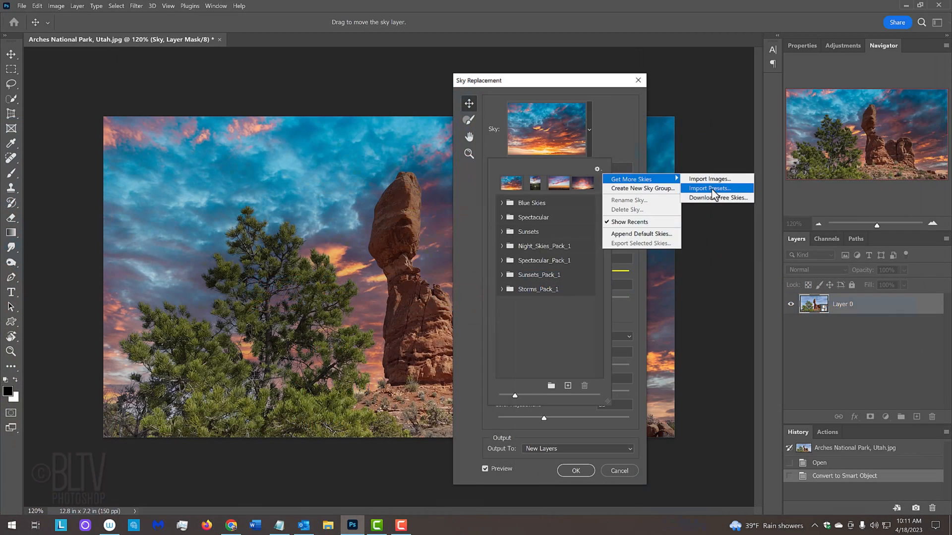
{"action": "left_click", "coordinate": [708, 188]}
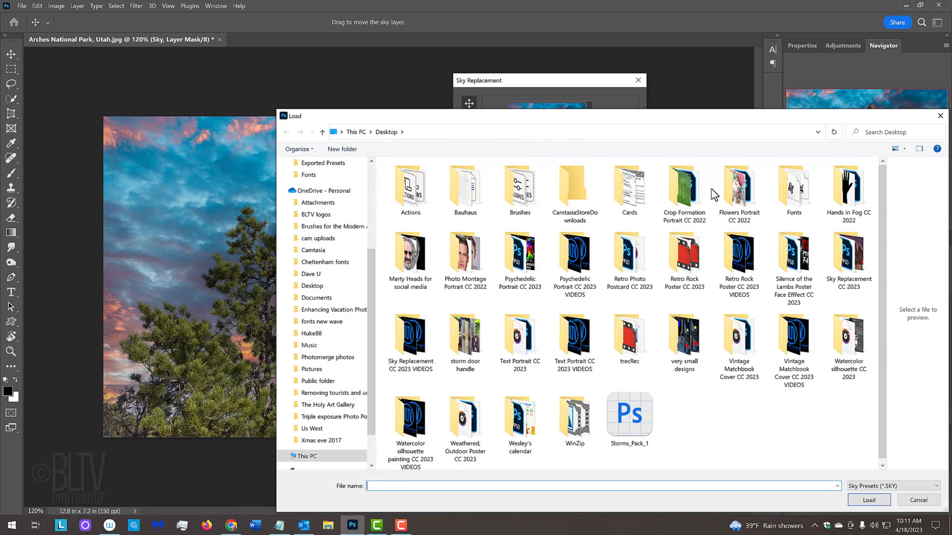
{"action": "left_click", "coordinate": [628, 415]}
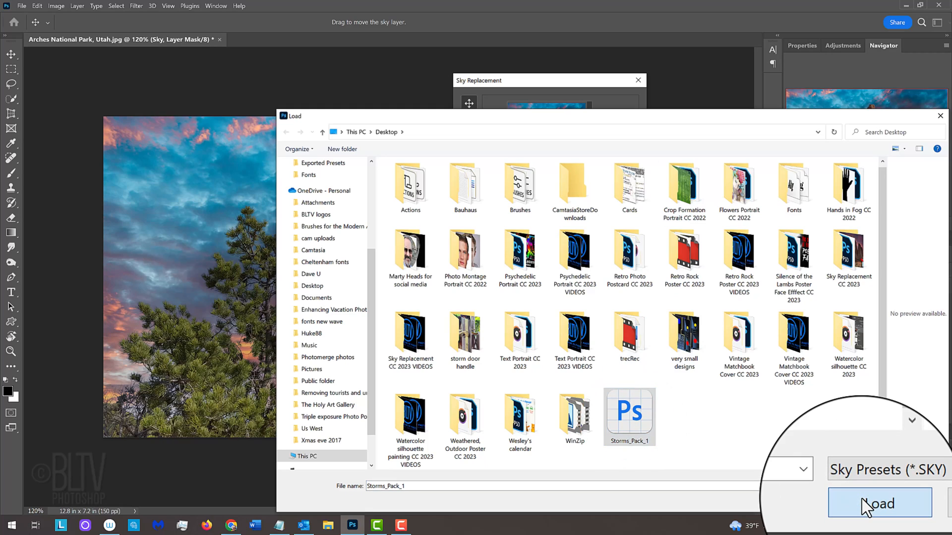
{"action": "left_click", "coordinate": [878, 503]}
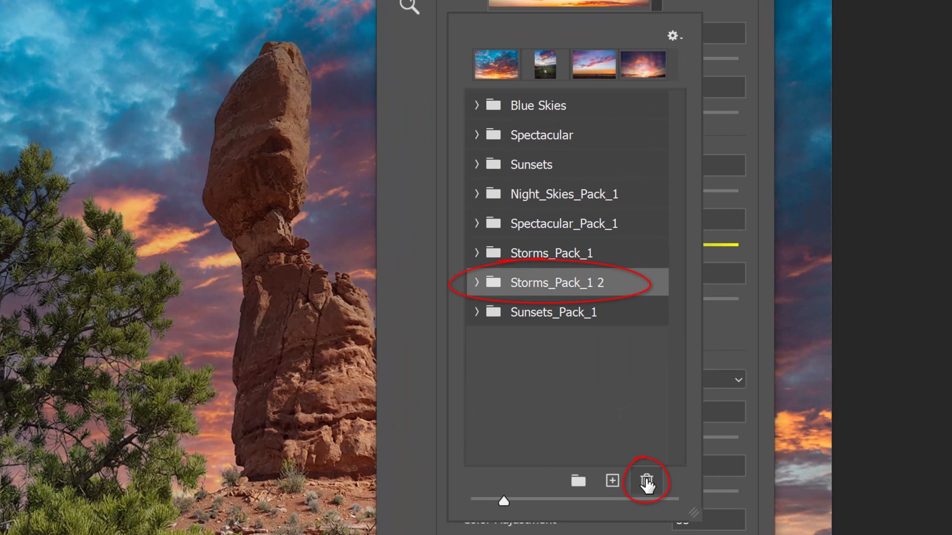
Remove the duplicate Storms_Pack_1 2 group, leaving a single Storms_Pack_1 folder.
{"action": "left_click", "coordinate": [645, 482]}
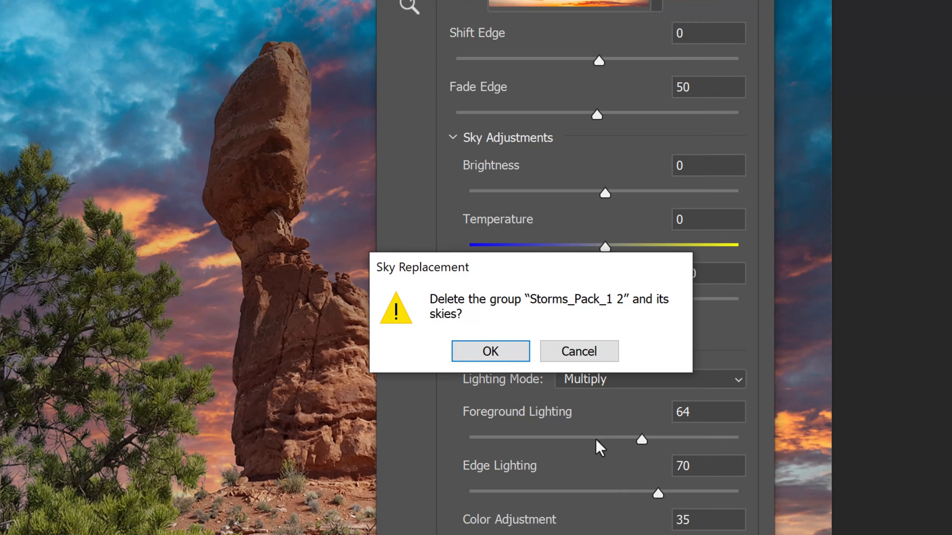
{"action": "left_click", "coordinate": [489, 351]}
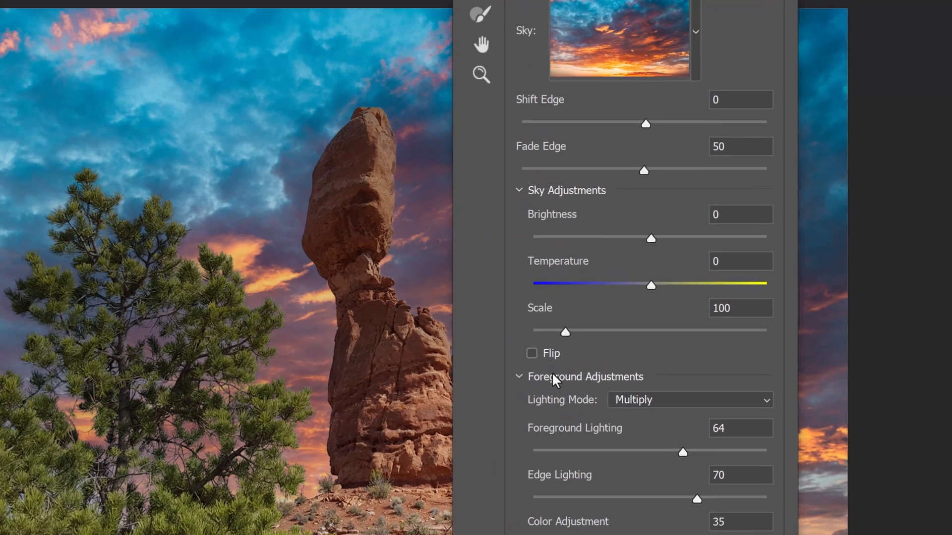
{"action": "left_click", "coordinate": [694, 31]}
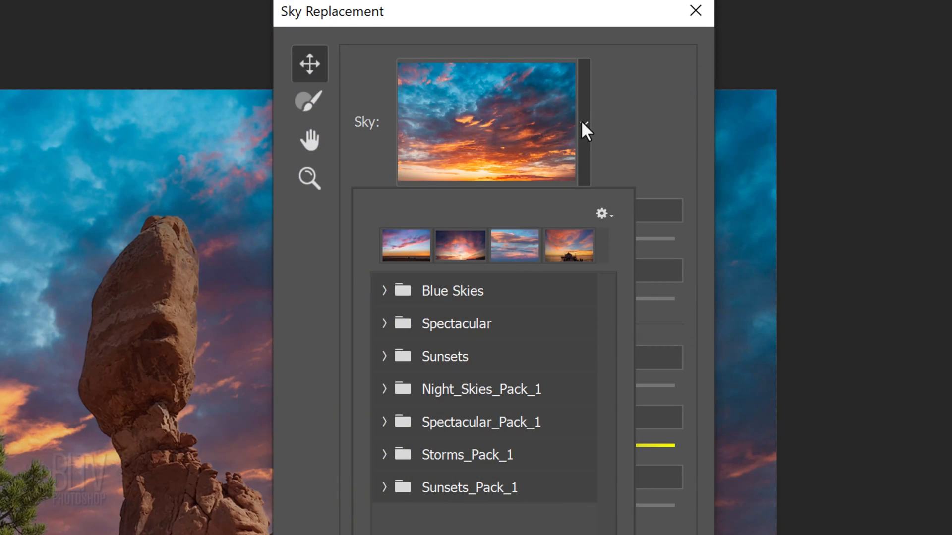
Import the dark cloudy road, blue sky and starry sky photos from Clouds as new skies.
{"action": "left_click", "coordinate": [600, 215]}
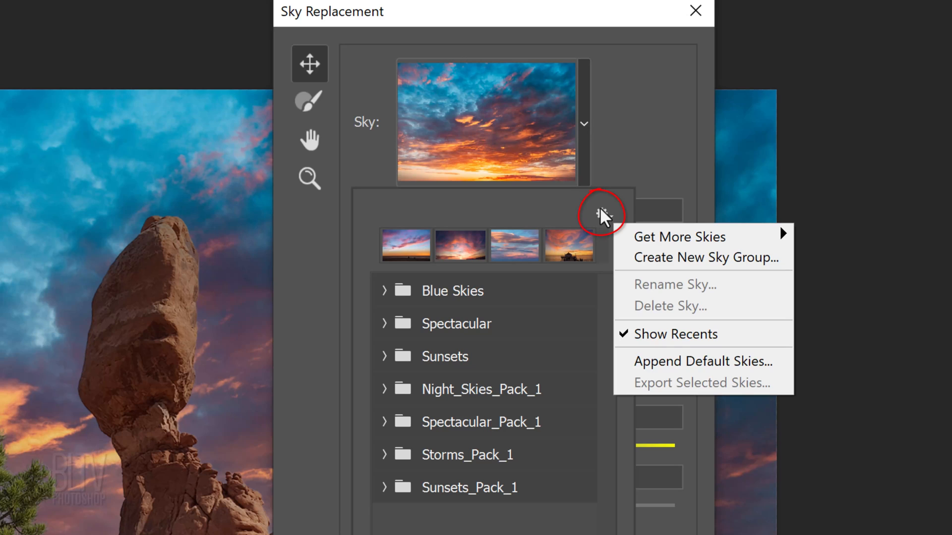
{"action": "mouse_move", "coordinate": [686, 236]}
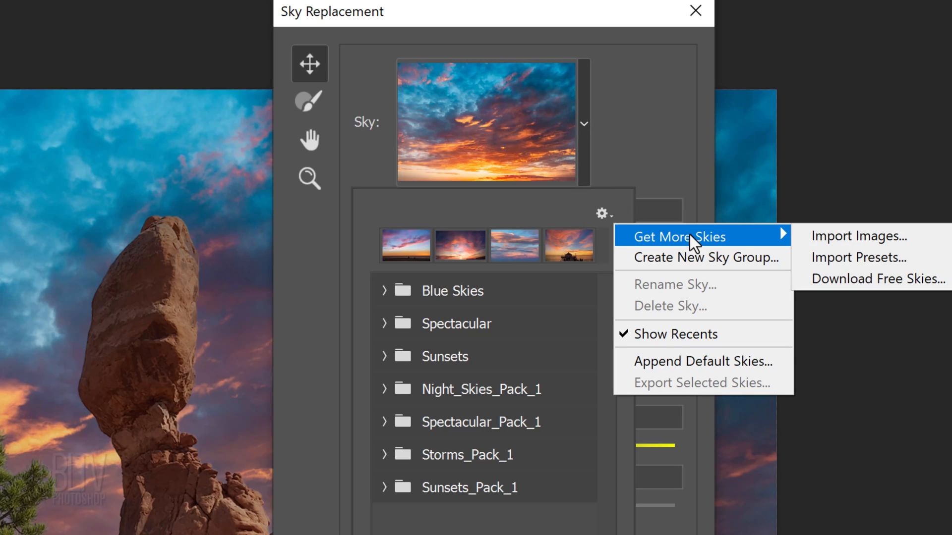
{"action": "mouse_move", "coordinate": [857, 236]}
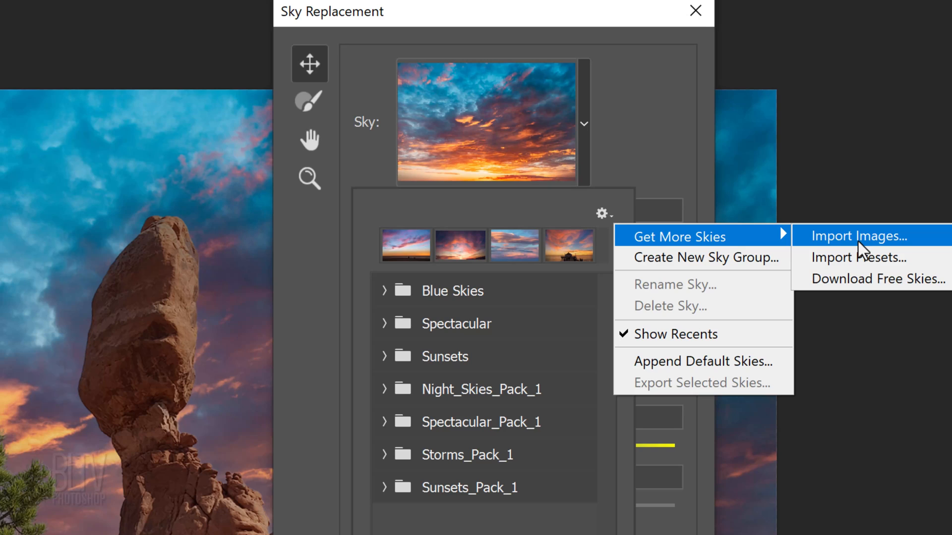
{"action": "left_click", "coordinate": [856, 236]}
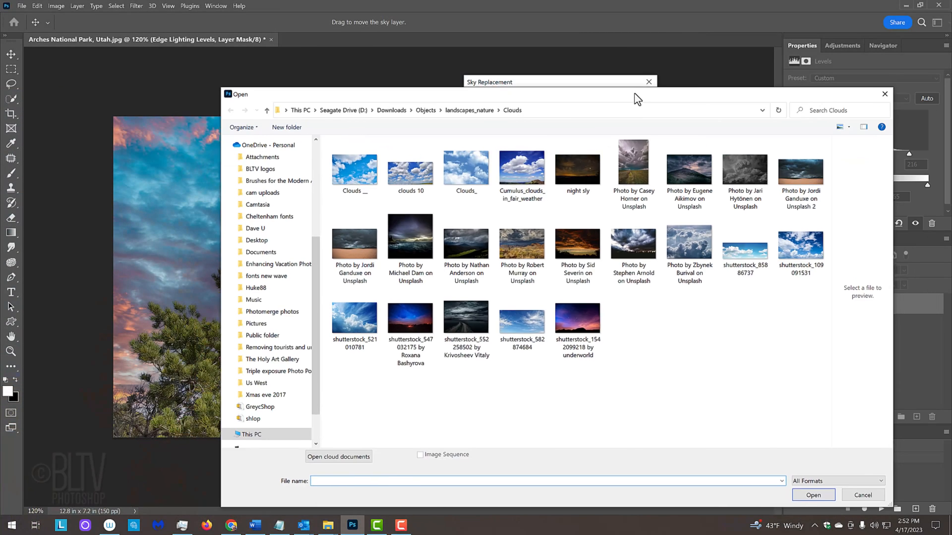
{"action": "left_click", "coordinate": [372, 300]}
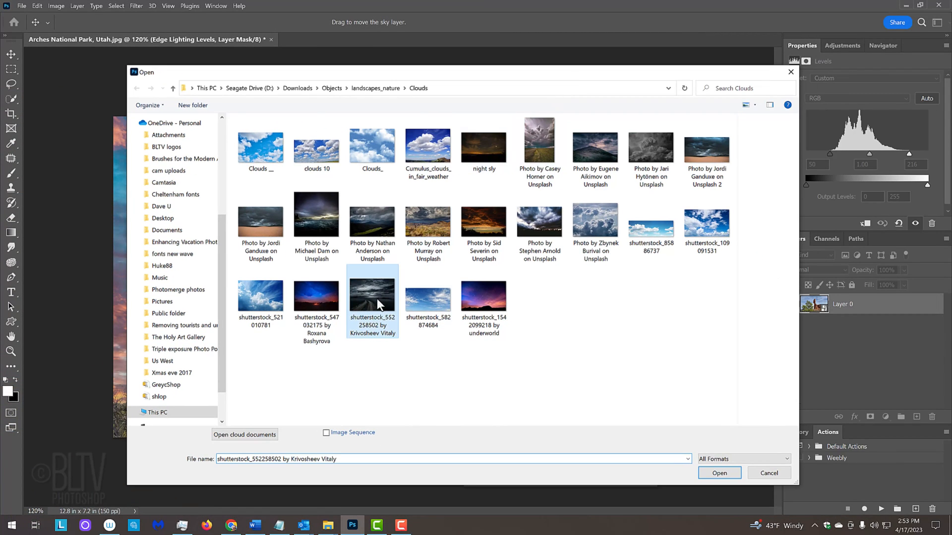
{"action": "left_click", "coordinate": [483, 298]}
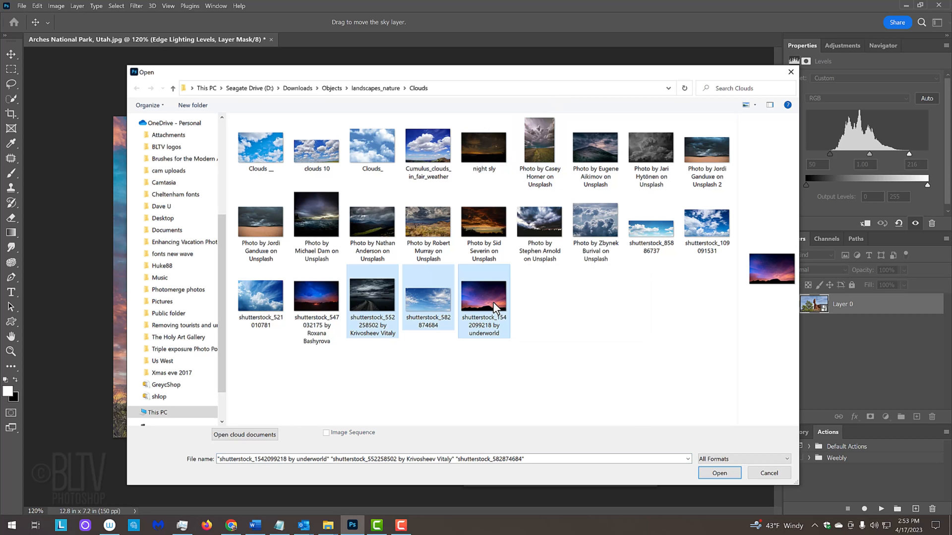
{"action": "mouse_move", "coordinate": [642, 410]}
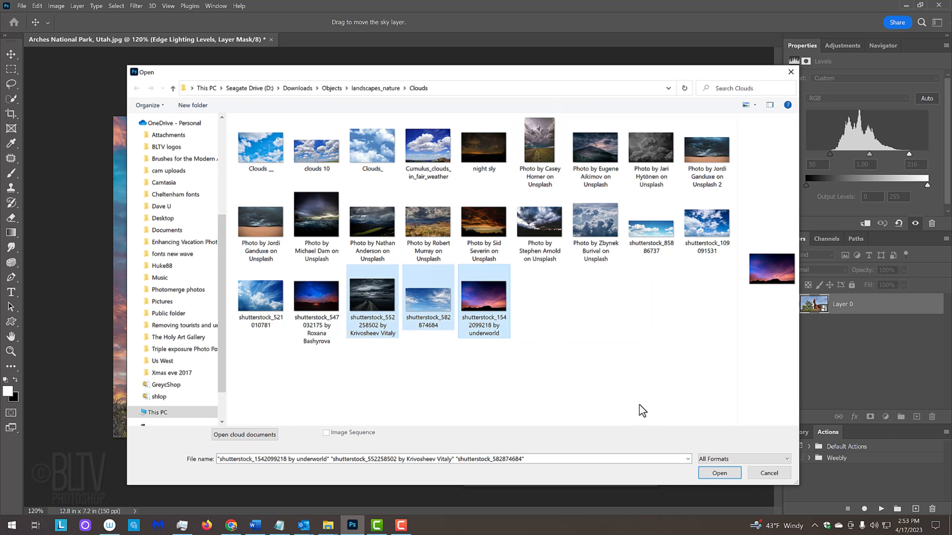
{"action": "left_click", "coordinate": [719, 473]}
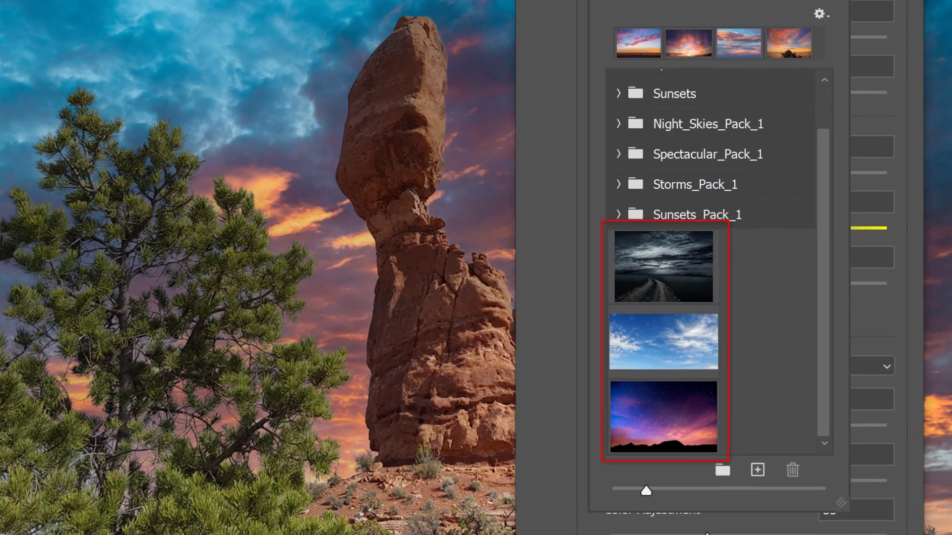
Apply the newly imported blue sky with white clouds over the arches.
{"action": "left_click", "coordinate": [756, 470]}
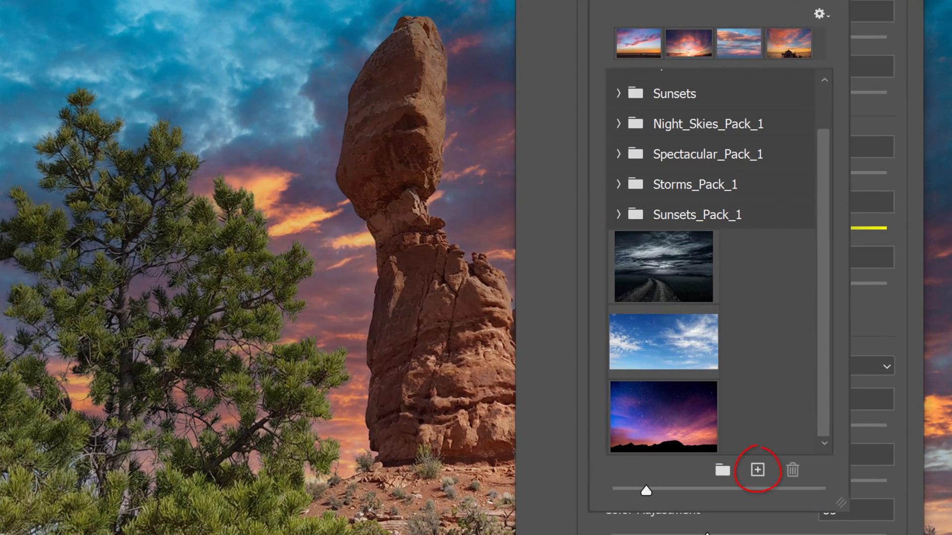
{"action": "mouse_move", "coordinate": [918, 511]}
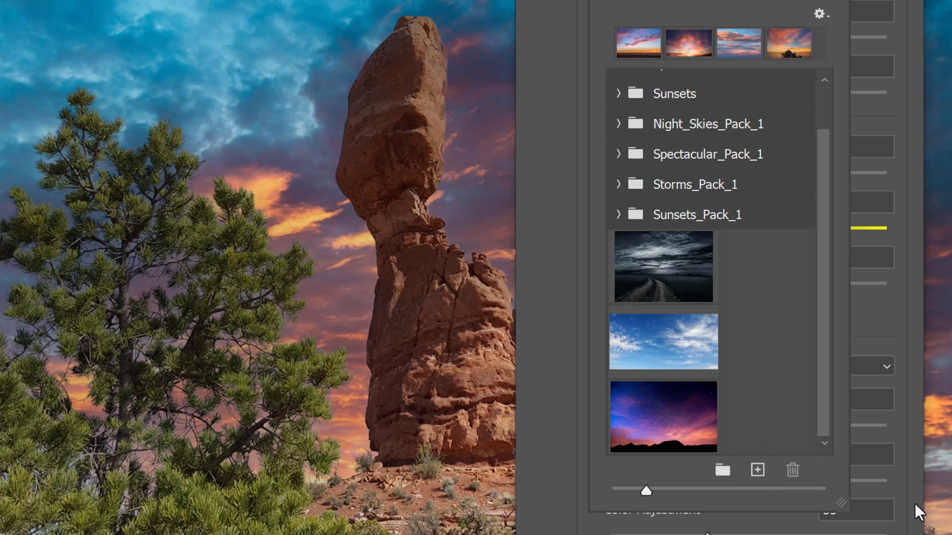
{"action": "left_click", "coordinate": [664, 267]}
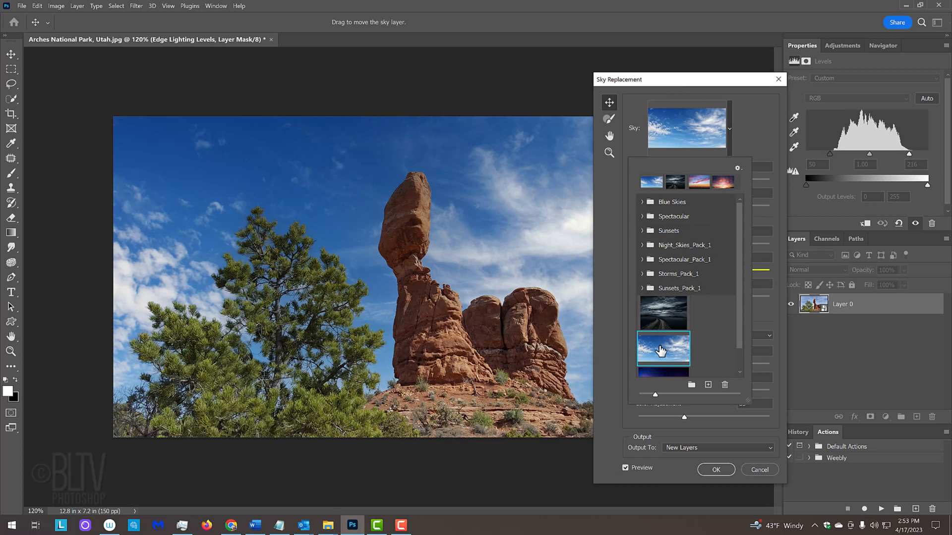
Turn Flip off and try Screen lighting before settling on Multiply with Foreground Lighting 62.
{"action": "left_click", "coordinate": [663, 352]}
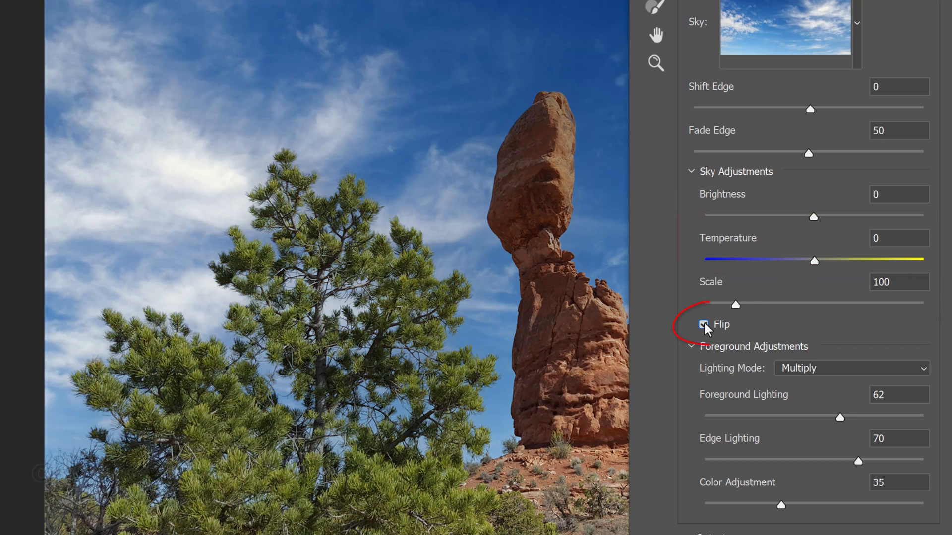
{"action": "left_click", "coordinate": [704, 325]}
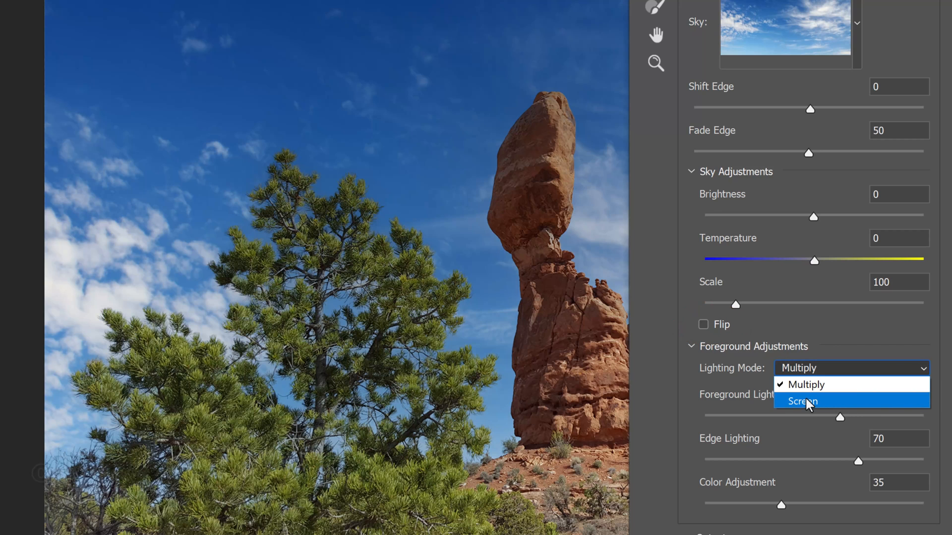
{"action": "left_click", "coordinate": [802, 400]}
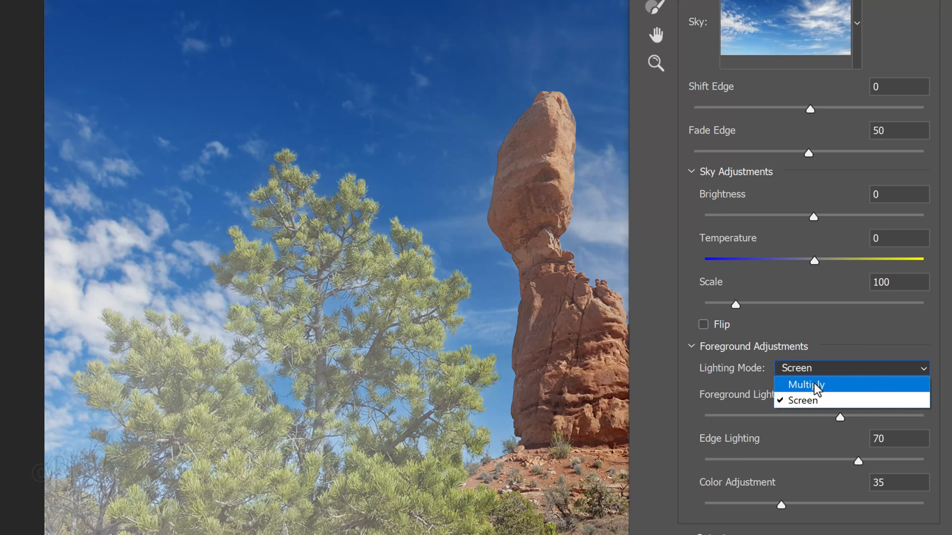
{"action": "left_click", "coordinate": [805, 385]}
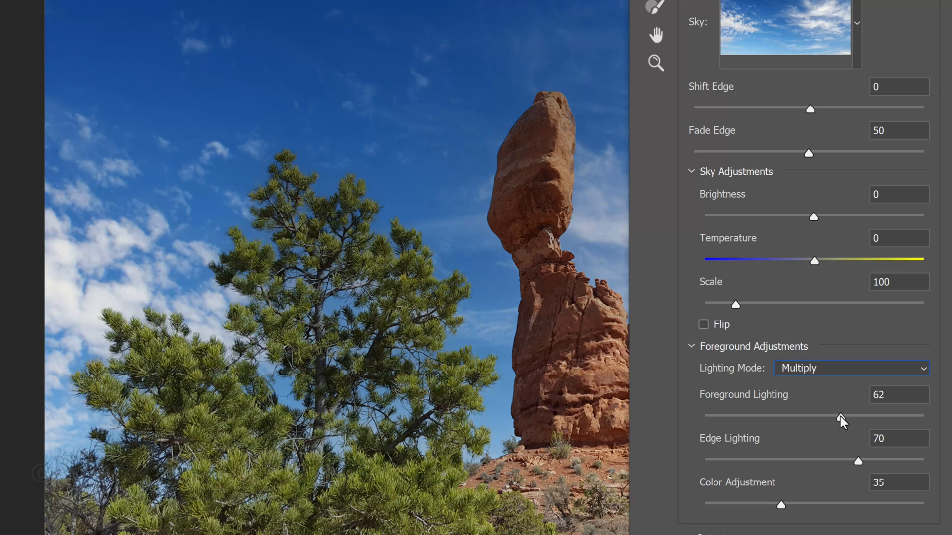